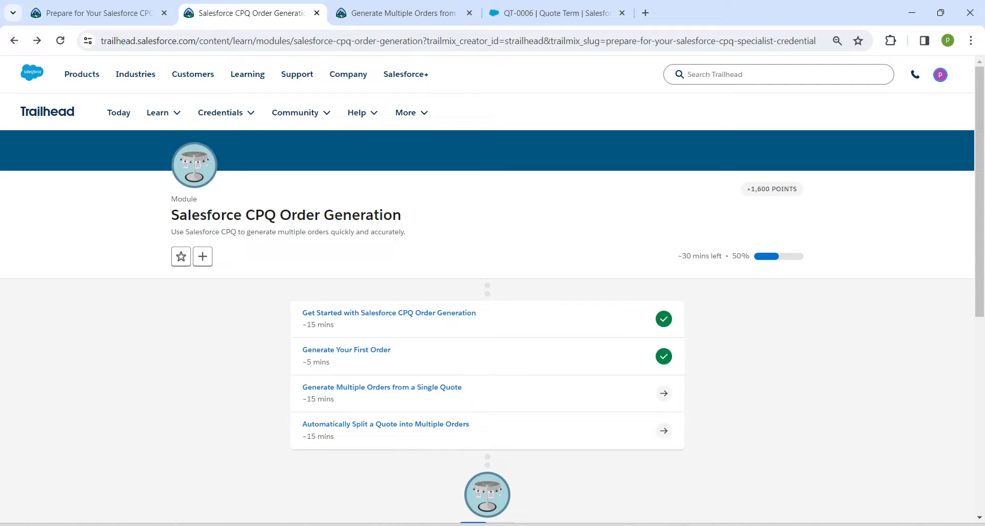
- Leave the Trailhead tab for the Salesforce org and bring up Setup from the gear menu
left_click(555, 12)
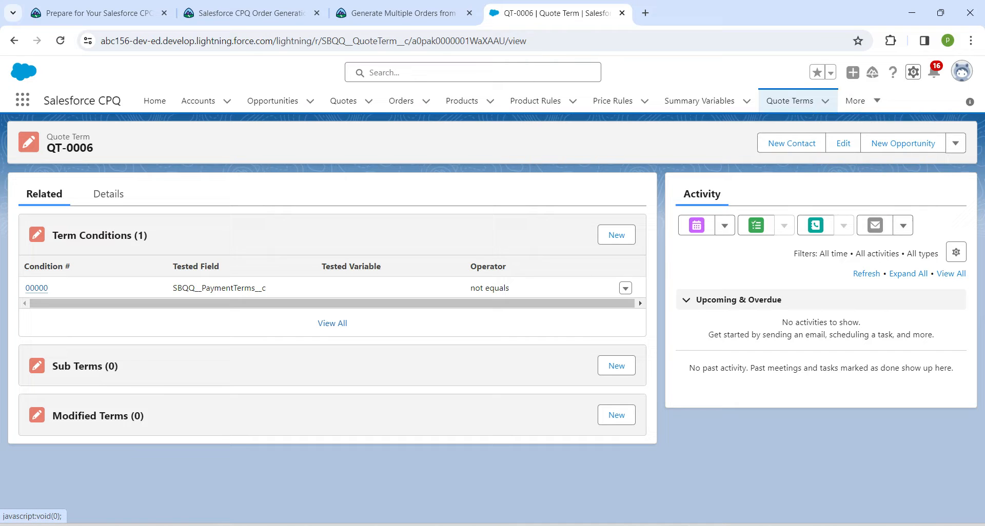
left_click(913, 72)
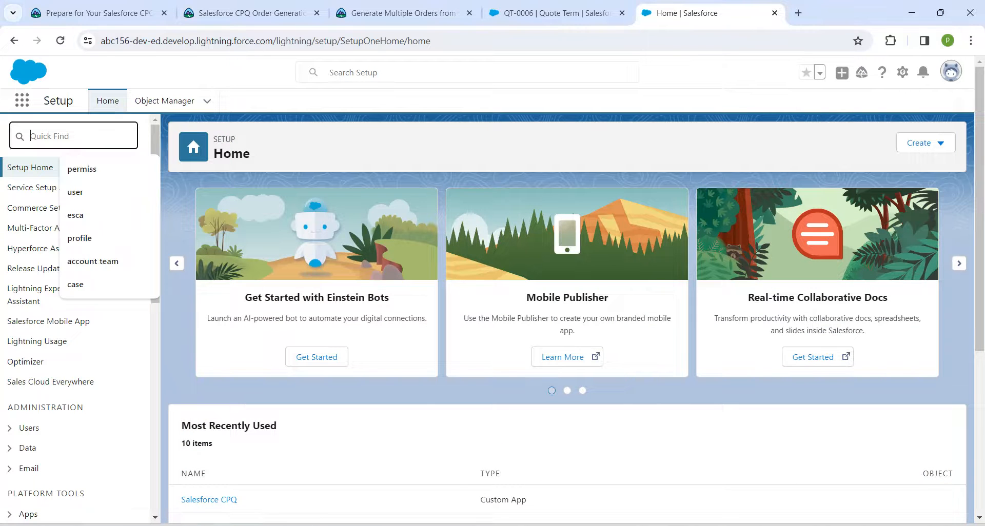
- Find Installed Packages via Quick Find 'install' and view the Salesforce CPQ package's Order settings
type("install")
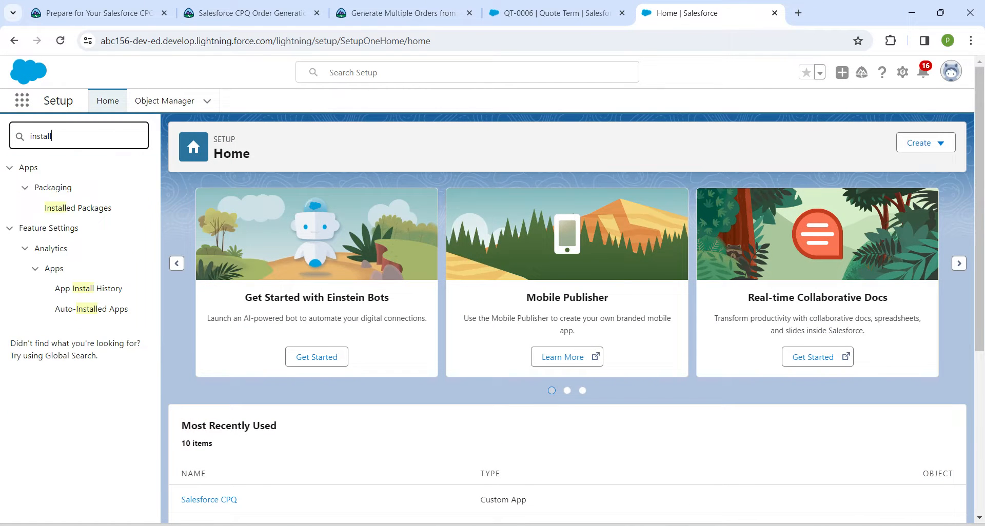
mouse_move(78, 209)
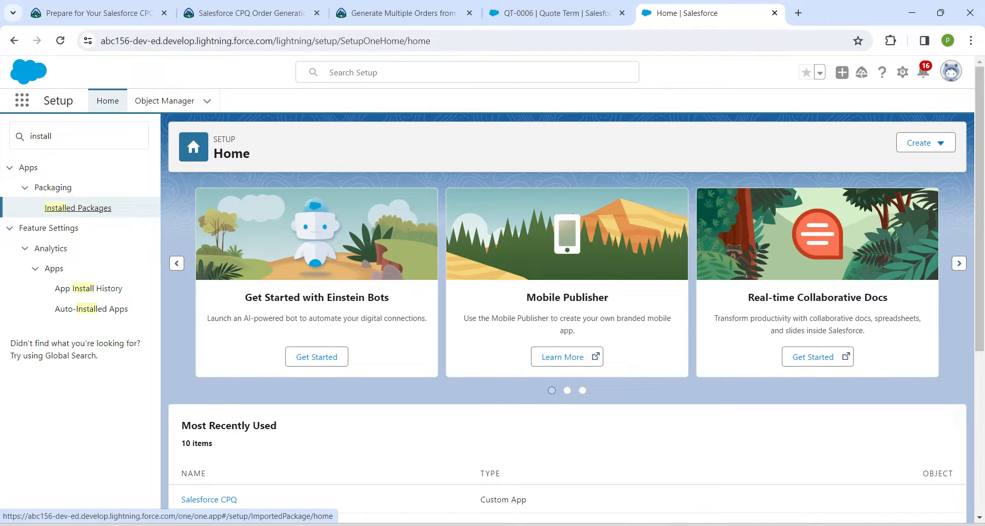
left_click(78, 208)
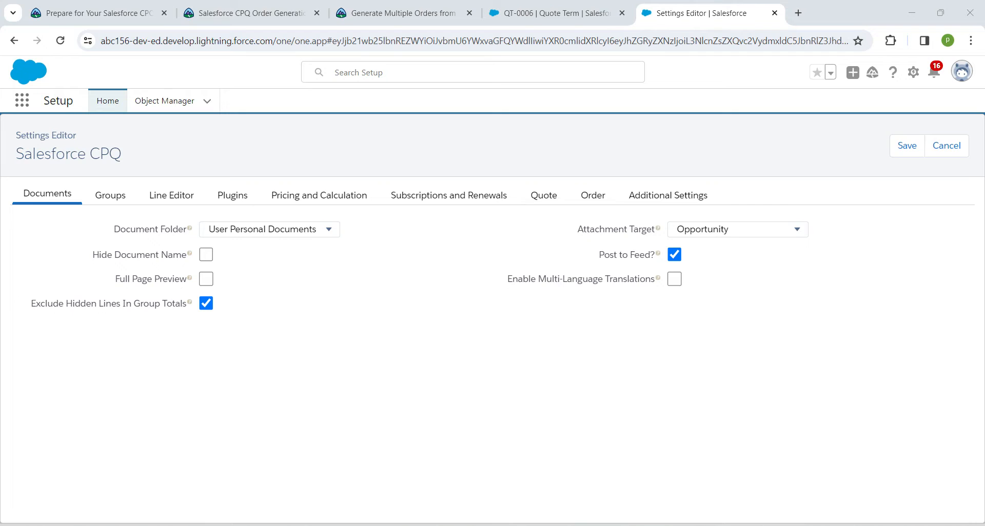
left_click(592, 195)
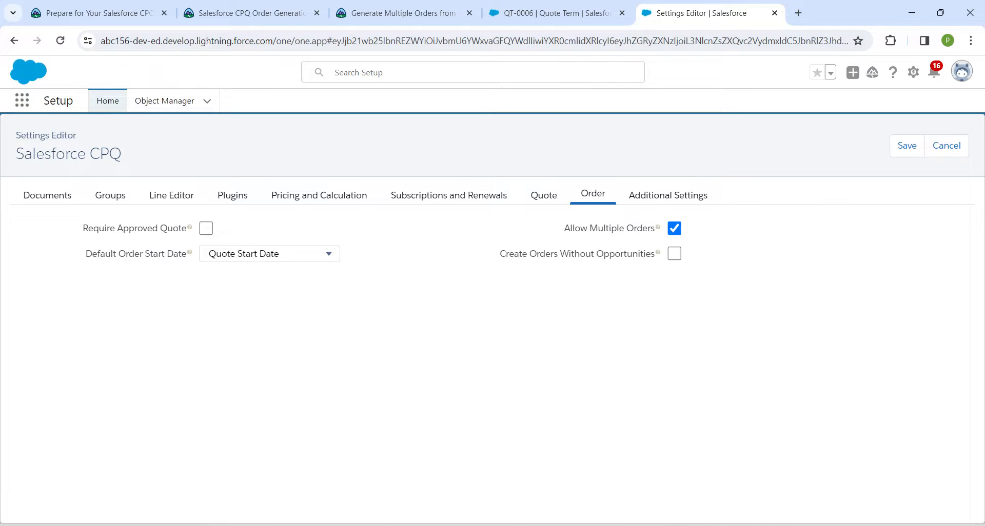
left_click(22, 100)
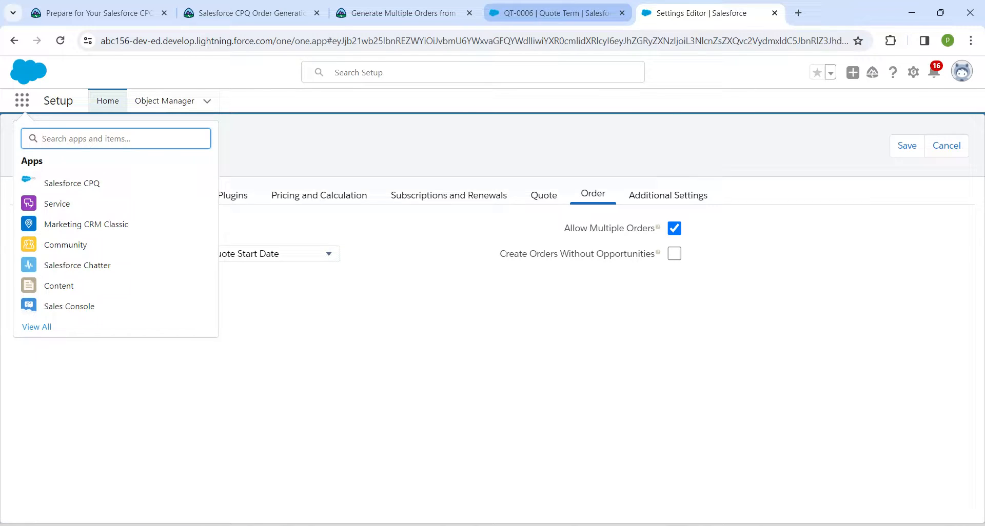
- Search for quote Q-00023 for Kevco Inc., view it, and start Create Order from it
left_click(553, 12)
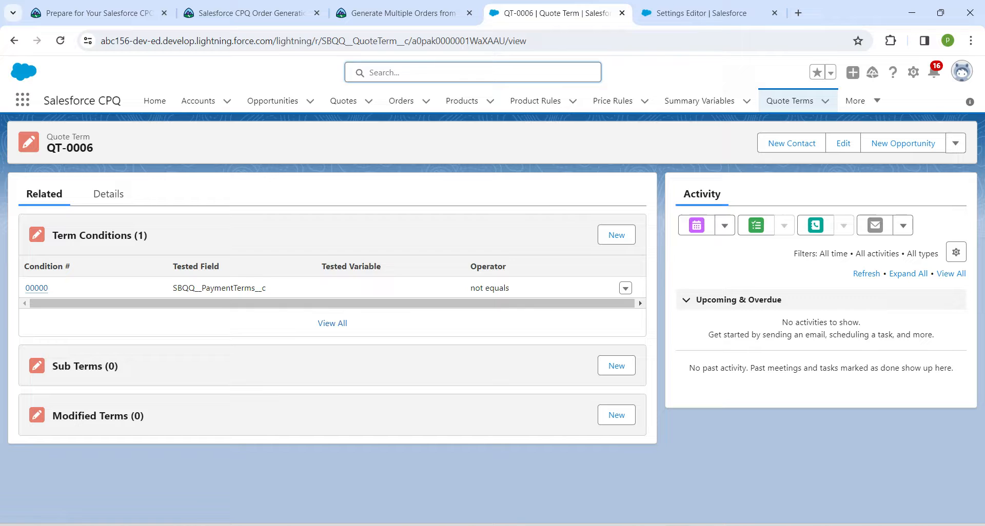
type("q")
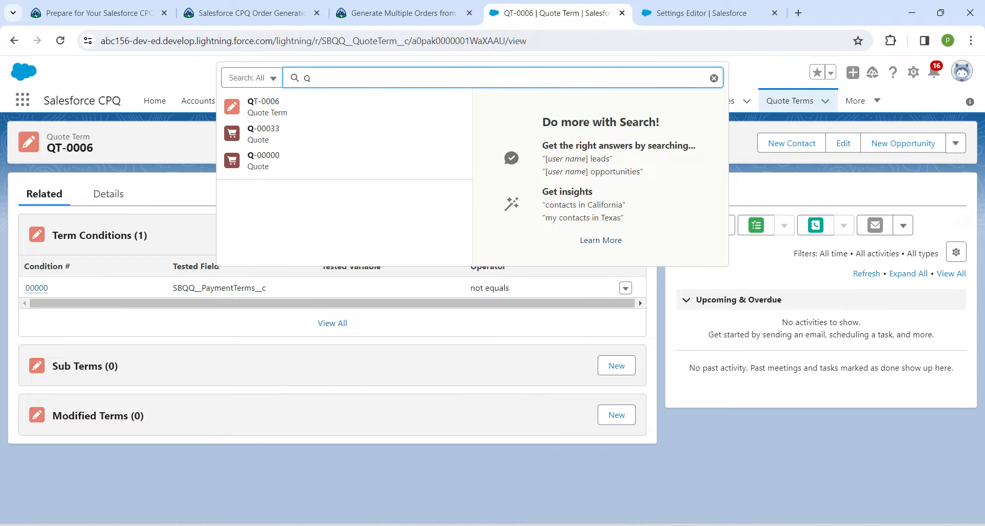
type("-000")
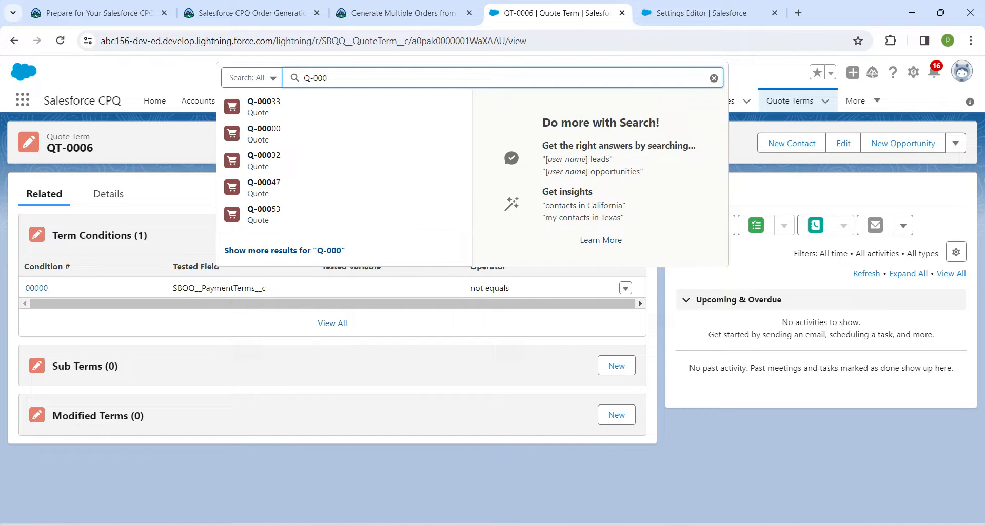
left_click(403, 12)
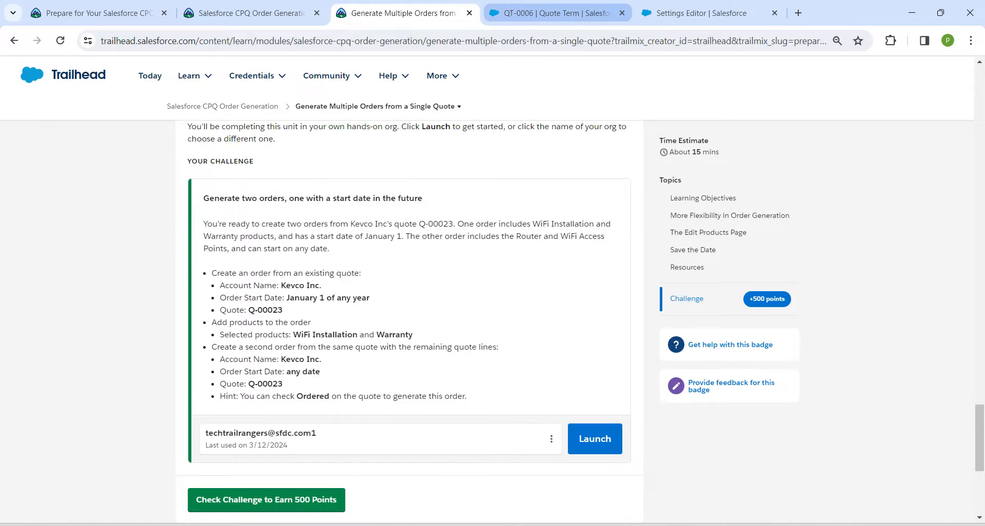
left_click(555, 12)
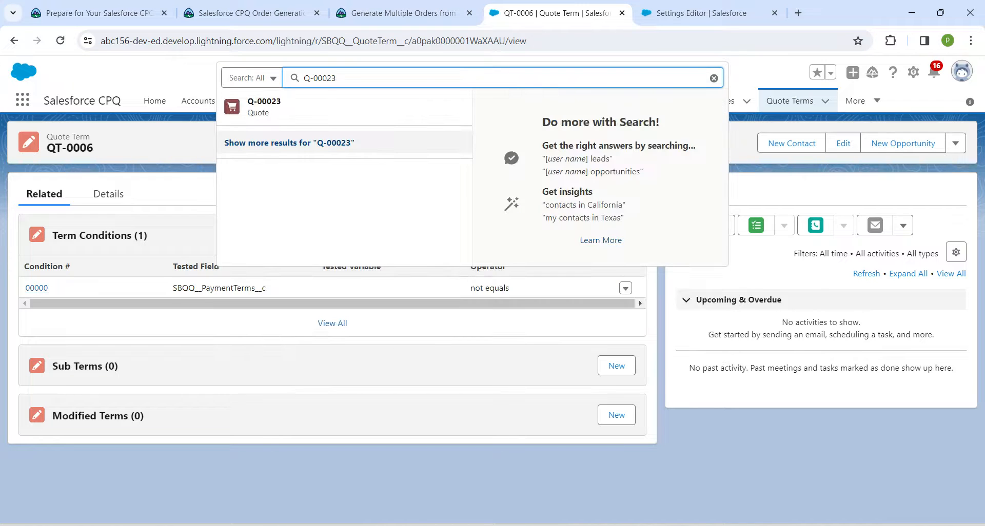
left_click(264, 106)
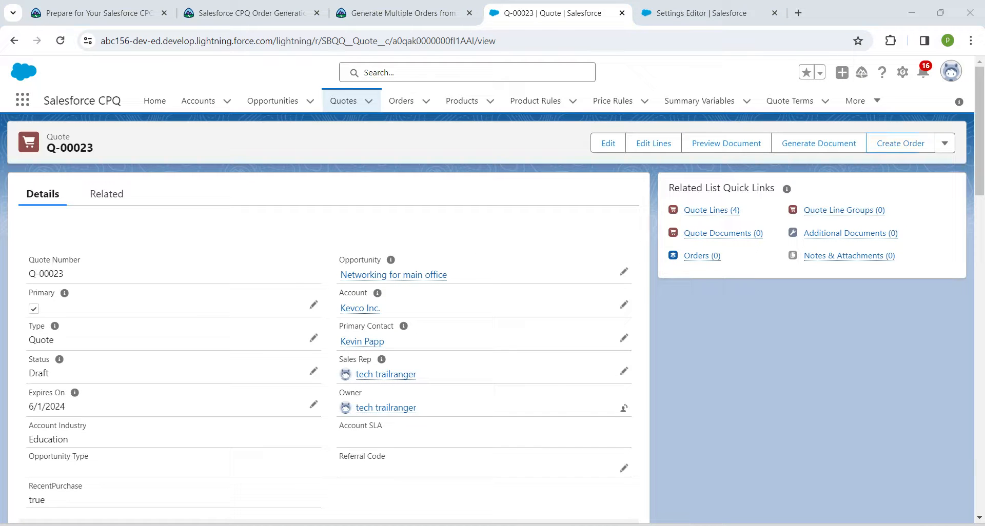
mouse_move(899, 143)
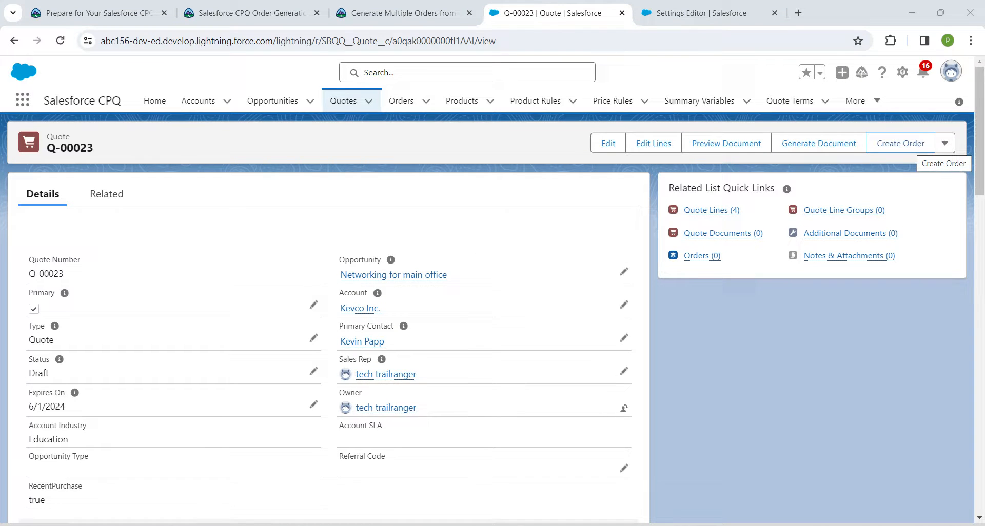
left_click(899, 144)
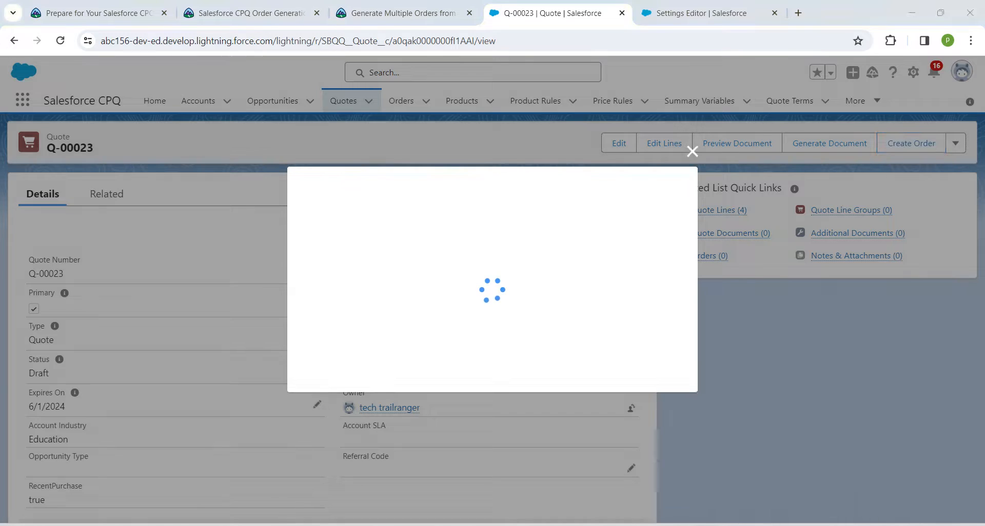
- Set the new order's start date to 1/1/2024 in the calendar and save the order
left_click(910, 143)
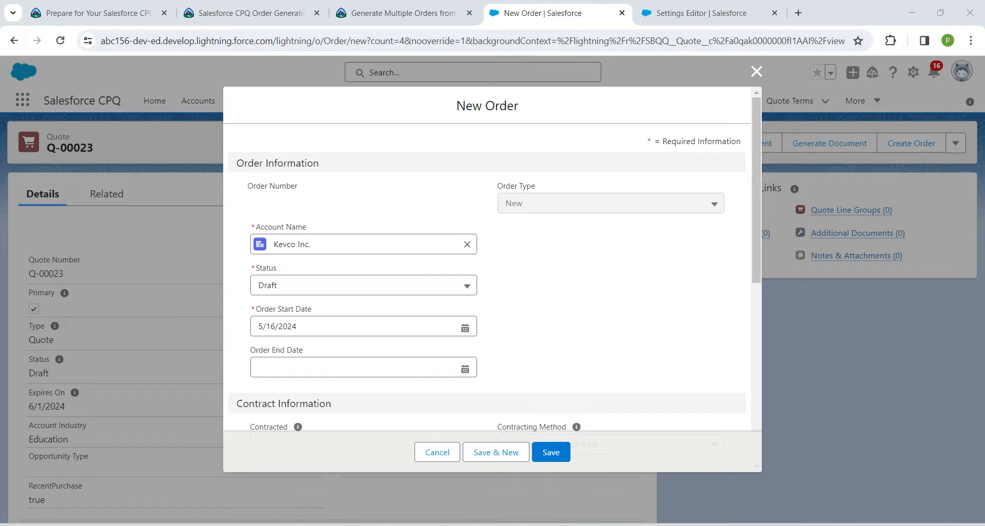
left_click(358, 326)
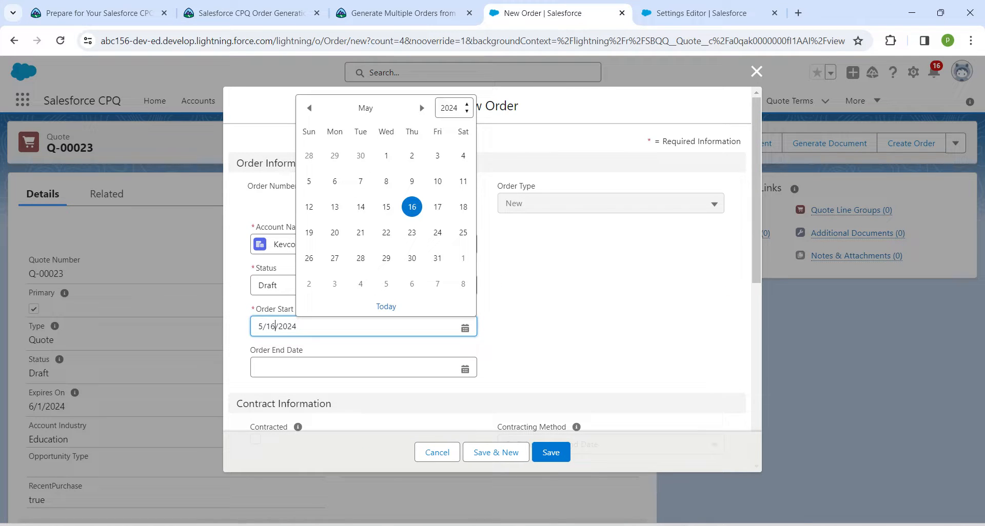
left_click(309, 108)
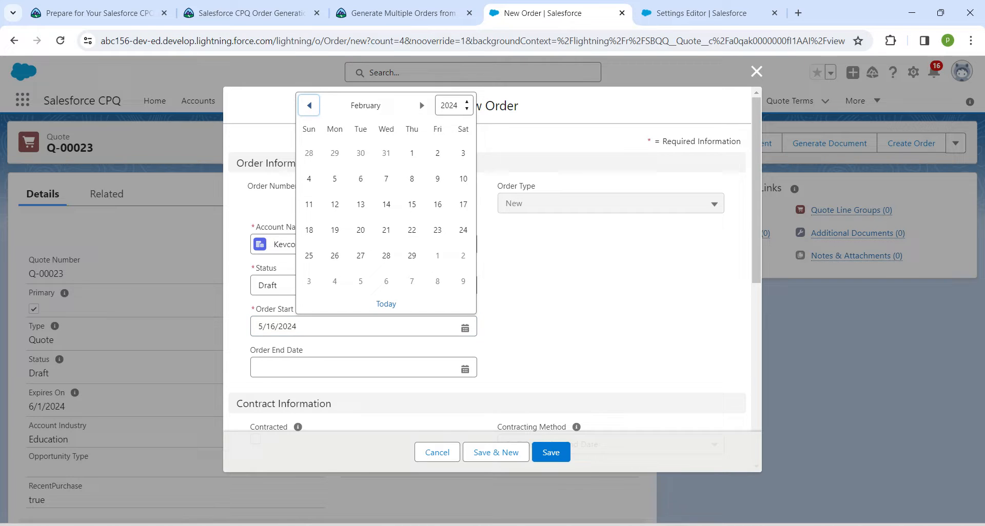
left_click(308, 105)
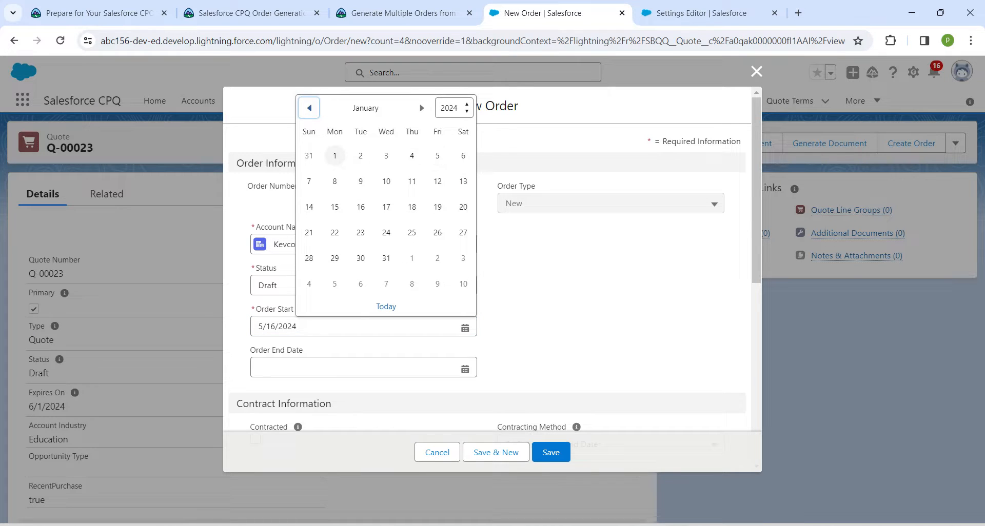
left_click(334, 155)
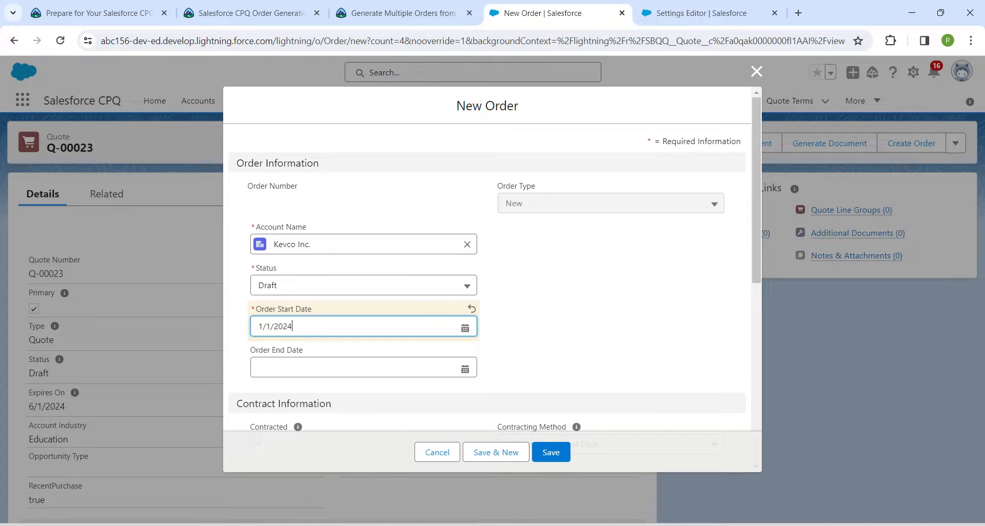
scroll("down", 3)
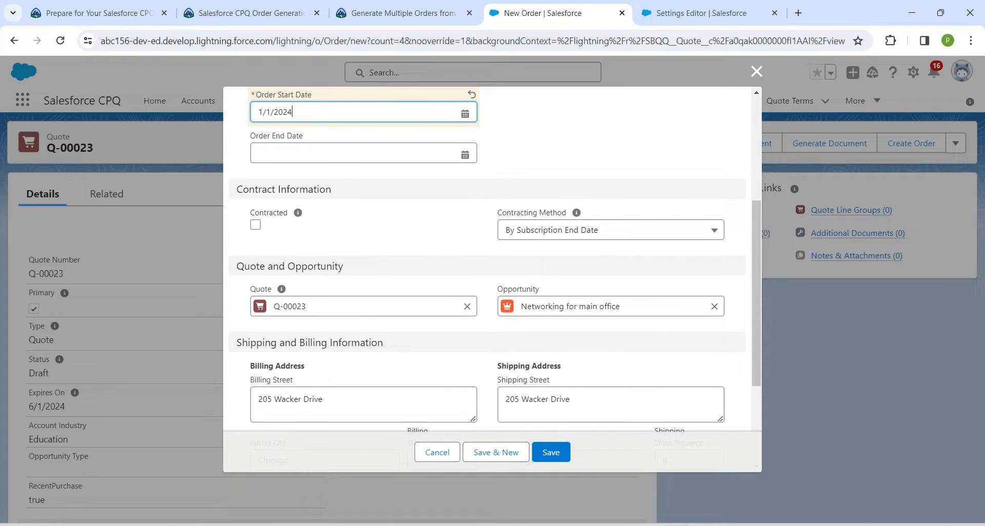
scroll("down", 3)
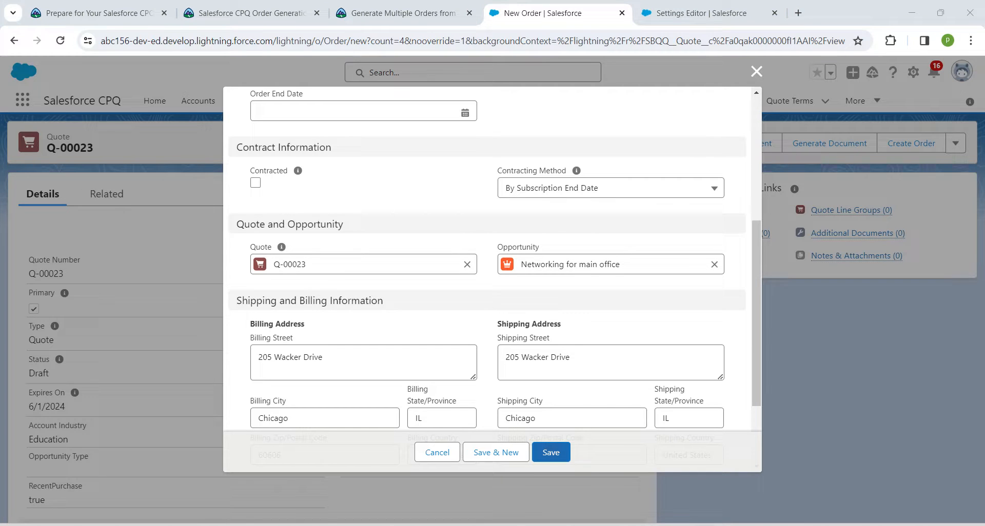
left_click(550, 453)
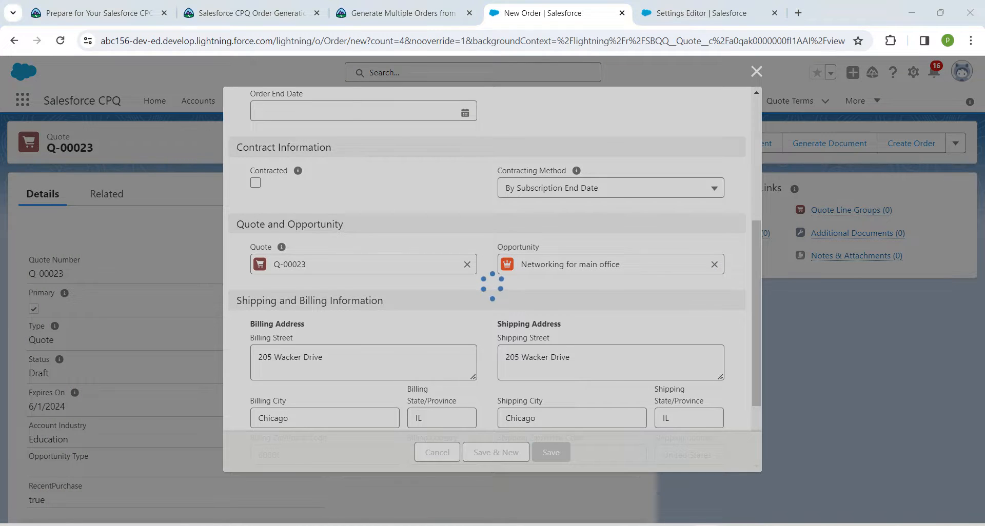
left_click(550, 452)
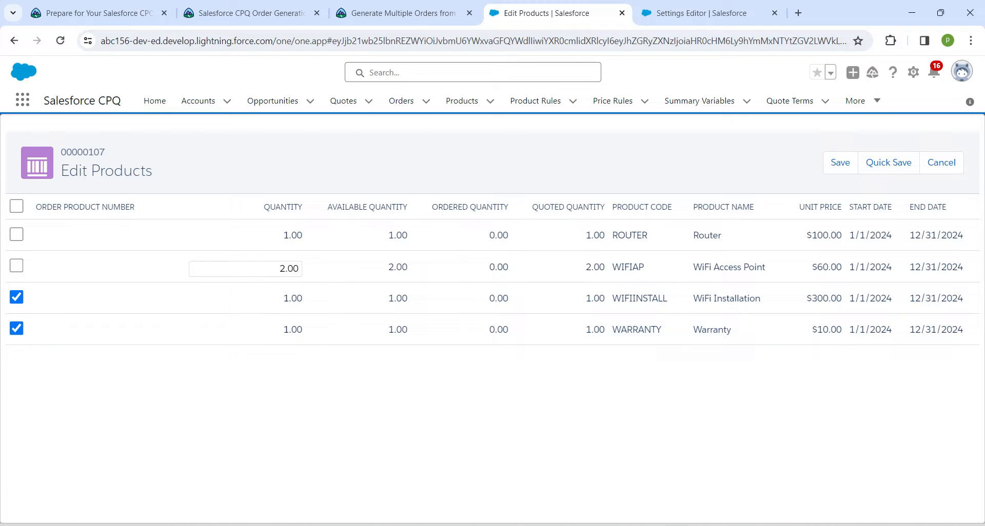
- Save order 00000107 with WiFi Installation and Warranty selected, totaling $310.00
left_click(840, 162)
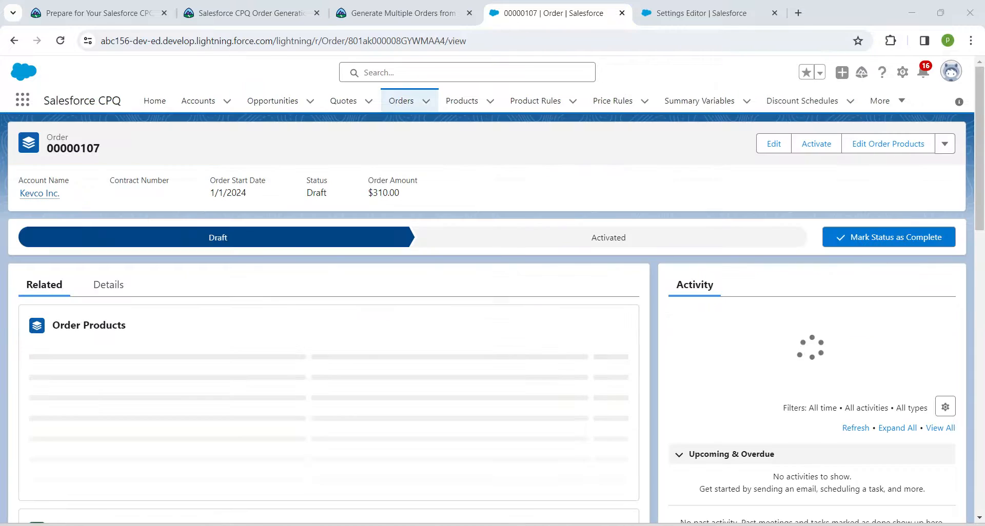
- Reopen quote Q-00023 and create a second order keeping the 5/16/2024 start date
left_click(466, 72)
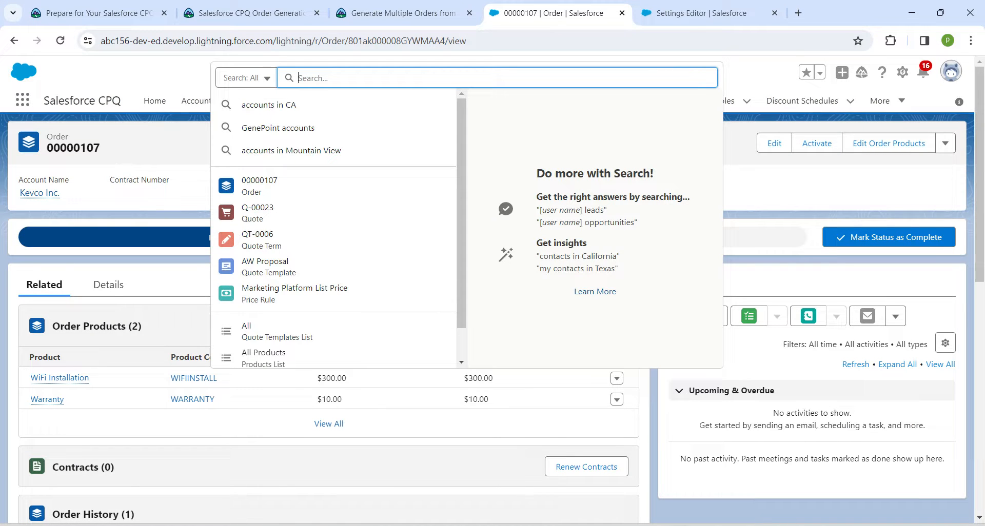
mouse_move(256, 213)
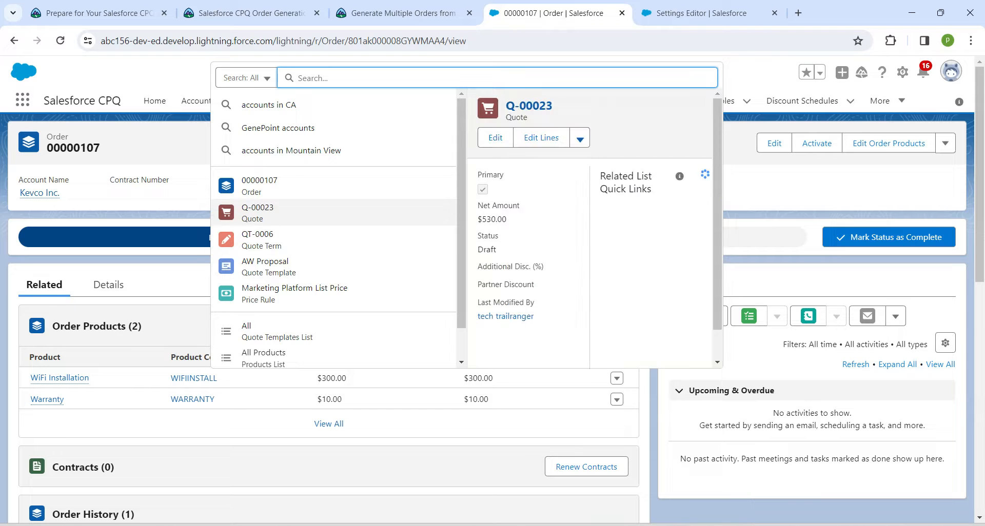
left_click(258, 212)
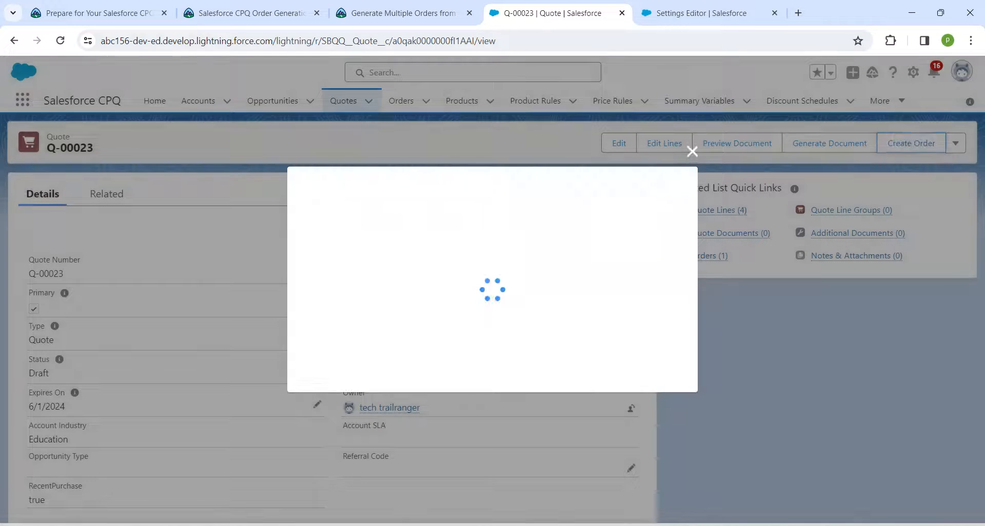
left_click(910, 142)
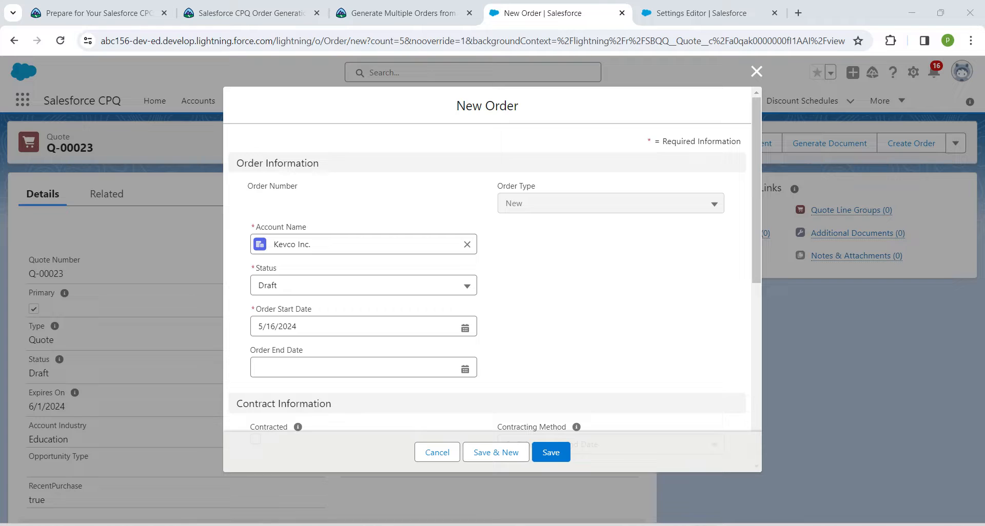
left_click(358, 326)
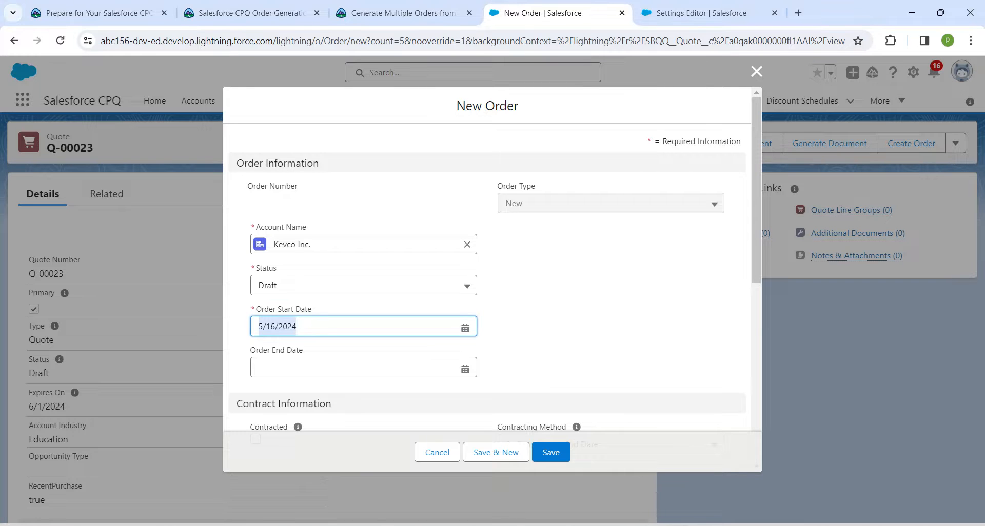
scroll("down", 3)
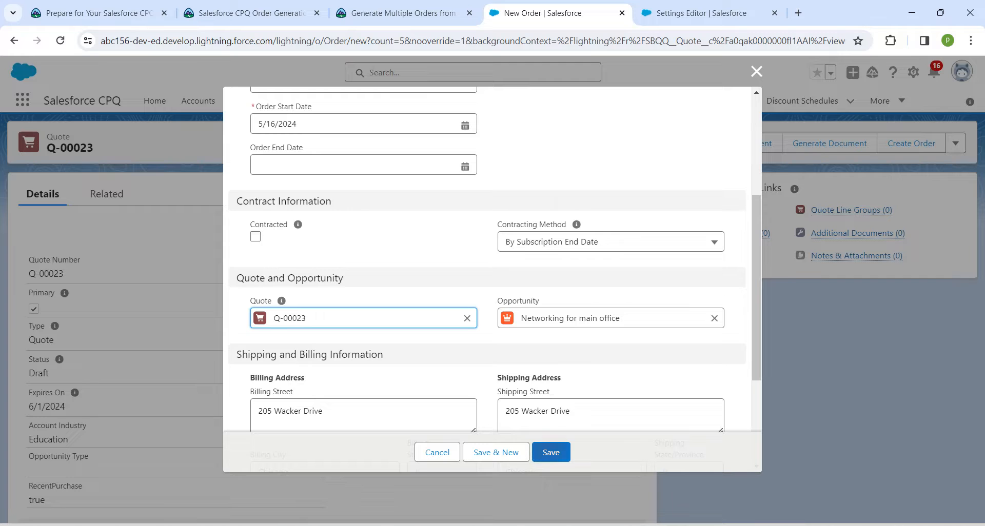
left_click(550, 452)
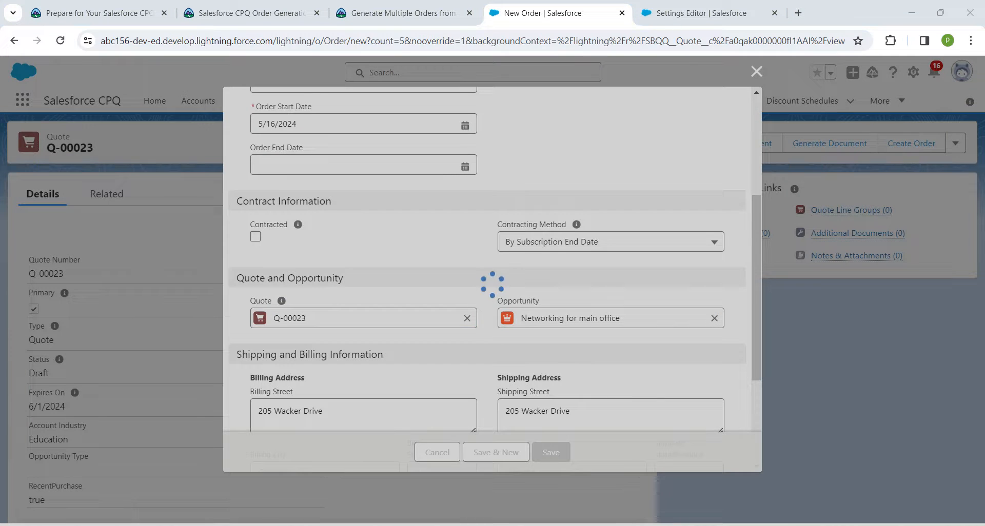
- Save order 00000108 with Router and WiFi Access Point, totaling $220.00
left_click(549, 453)
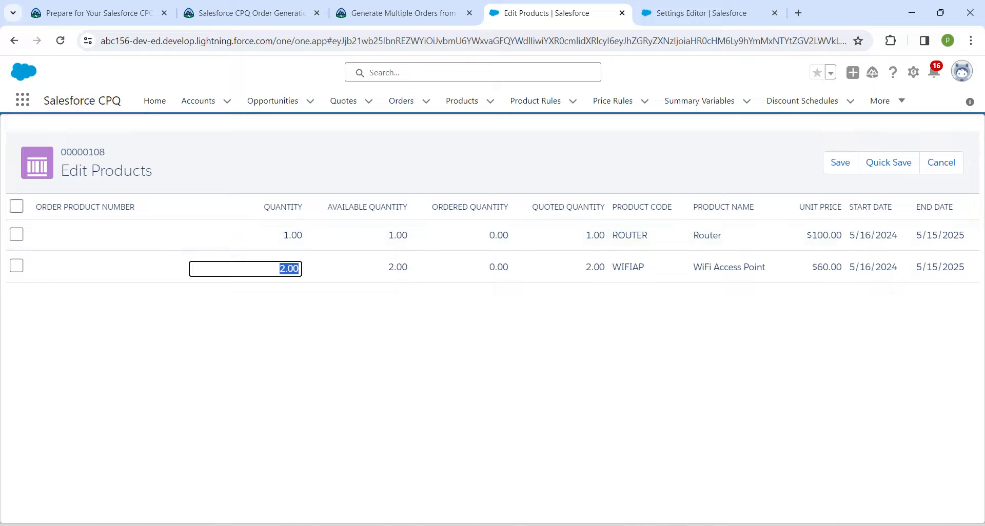
left_click(16, 207)
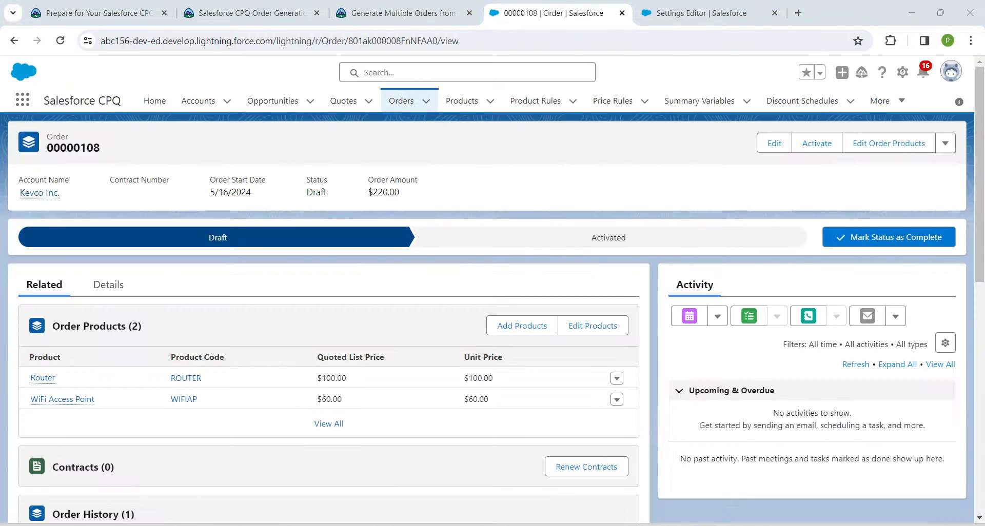
- Check the Trailhead challenge for +500 points and continue to the next unit
left_click(405, 13)
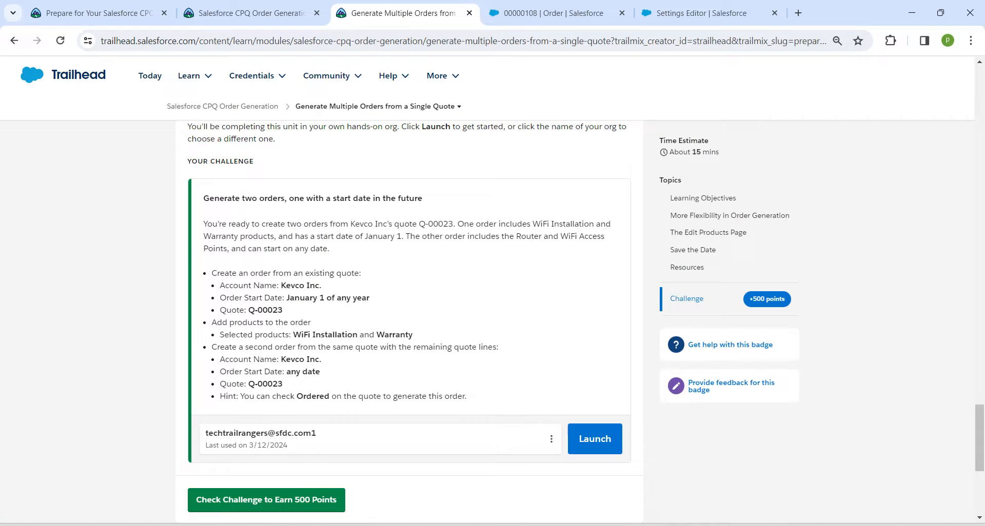
left_click(265, 499)
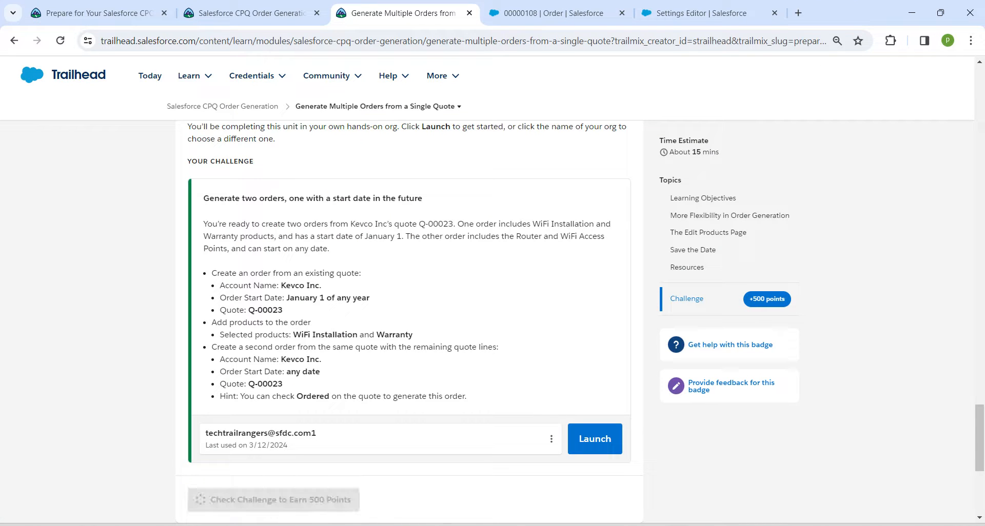
left_click(273, 500)
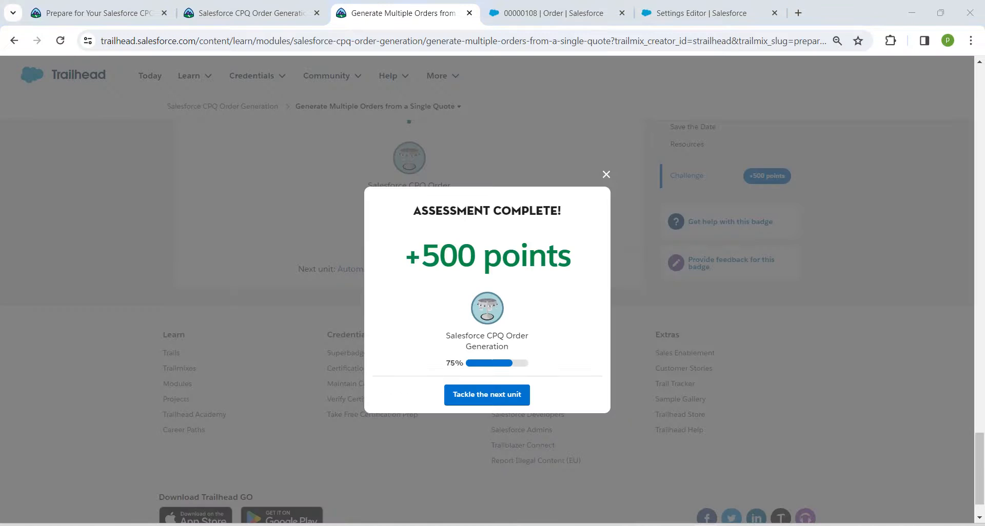
left_click(485, 394)
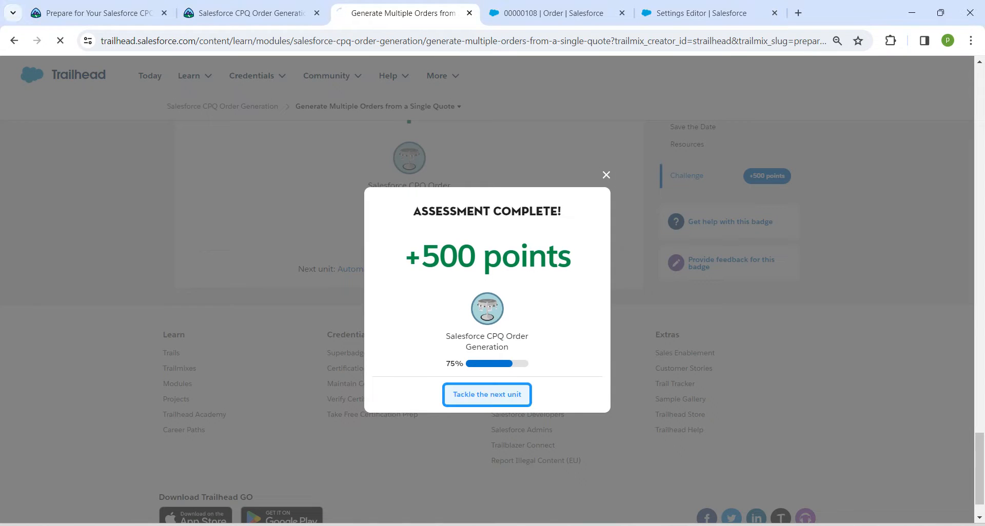
left_click(486, 394)
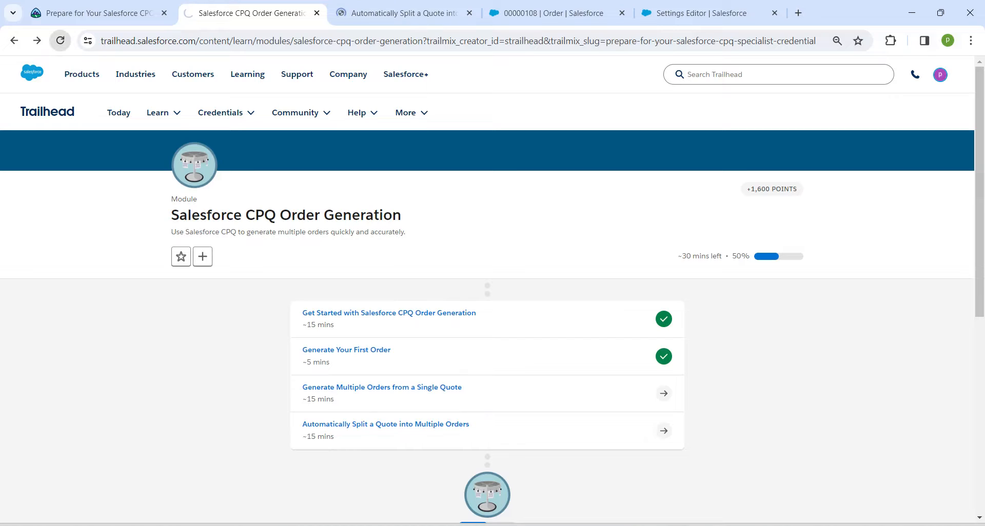